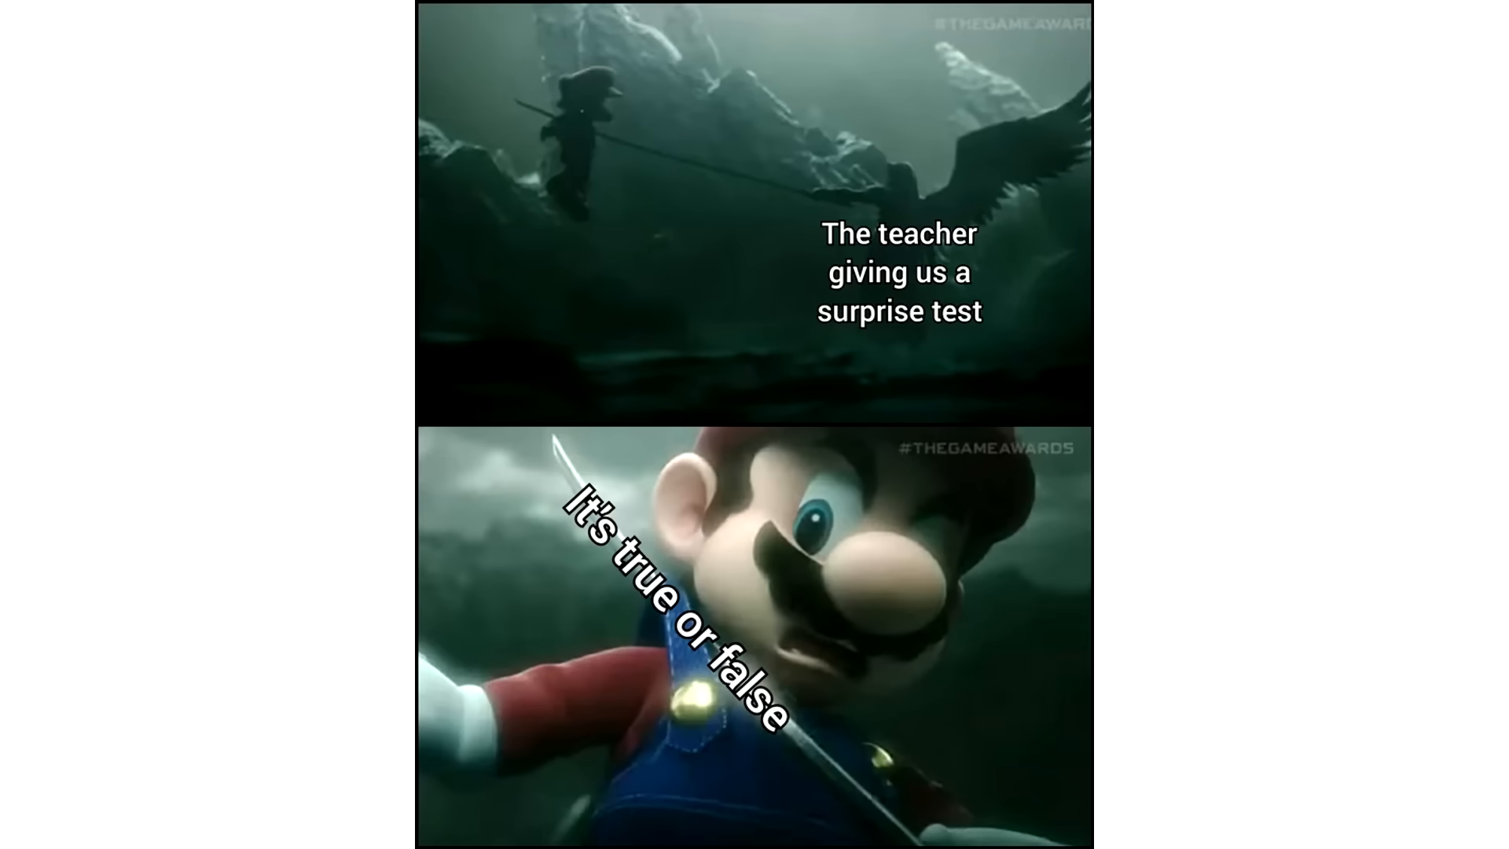
scroll(down, 3)
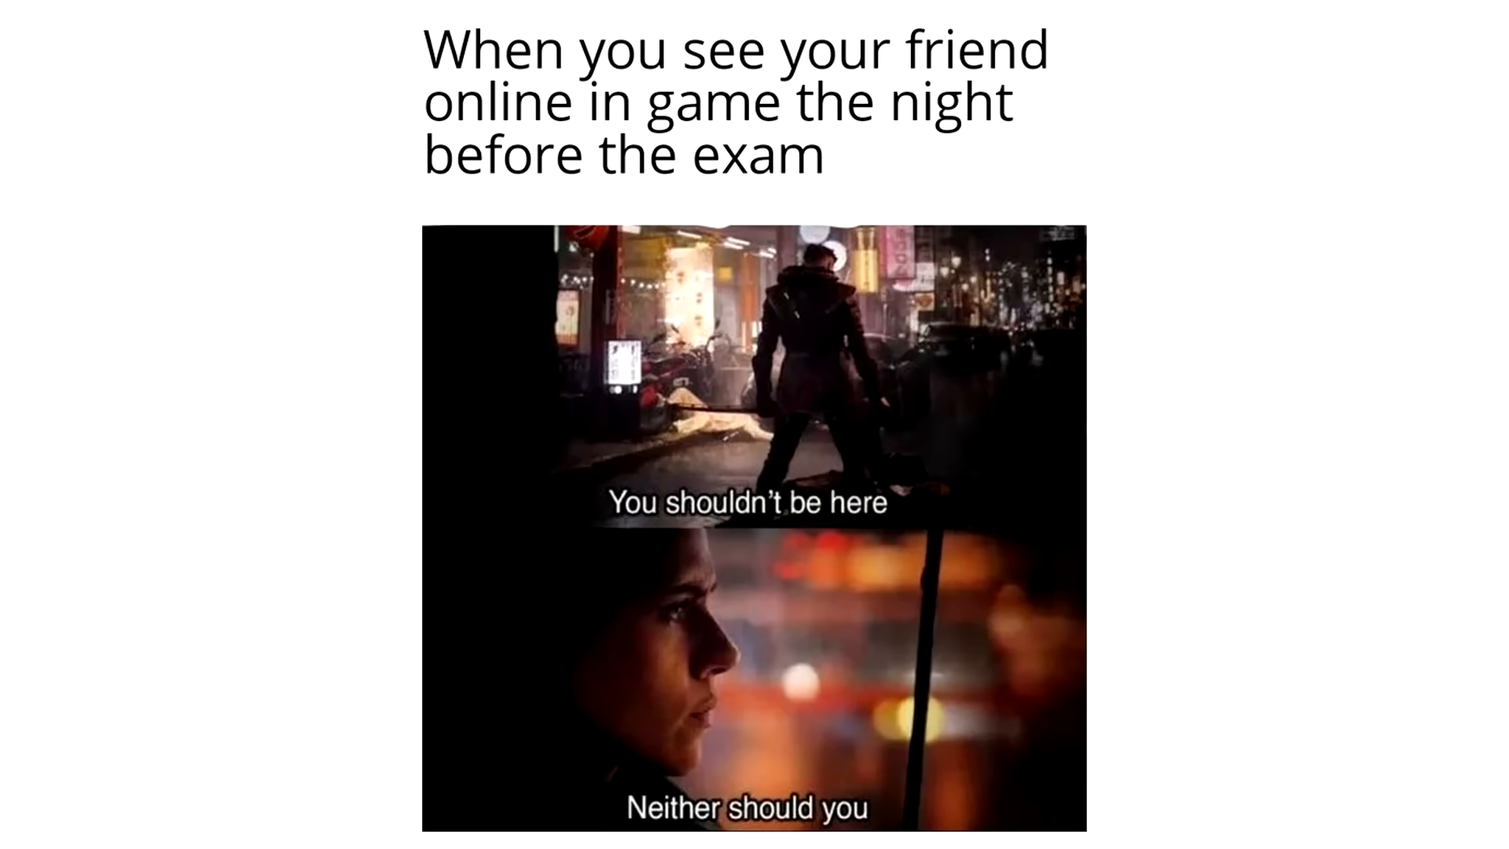
scroll(down, 3)
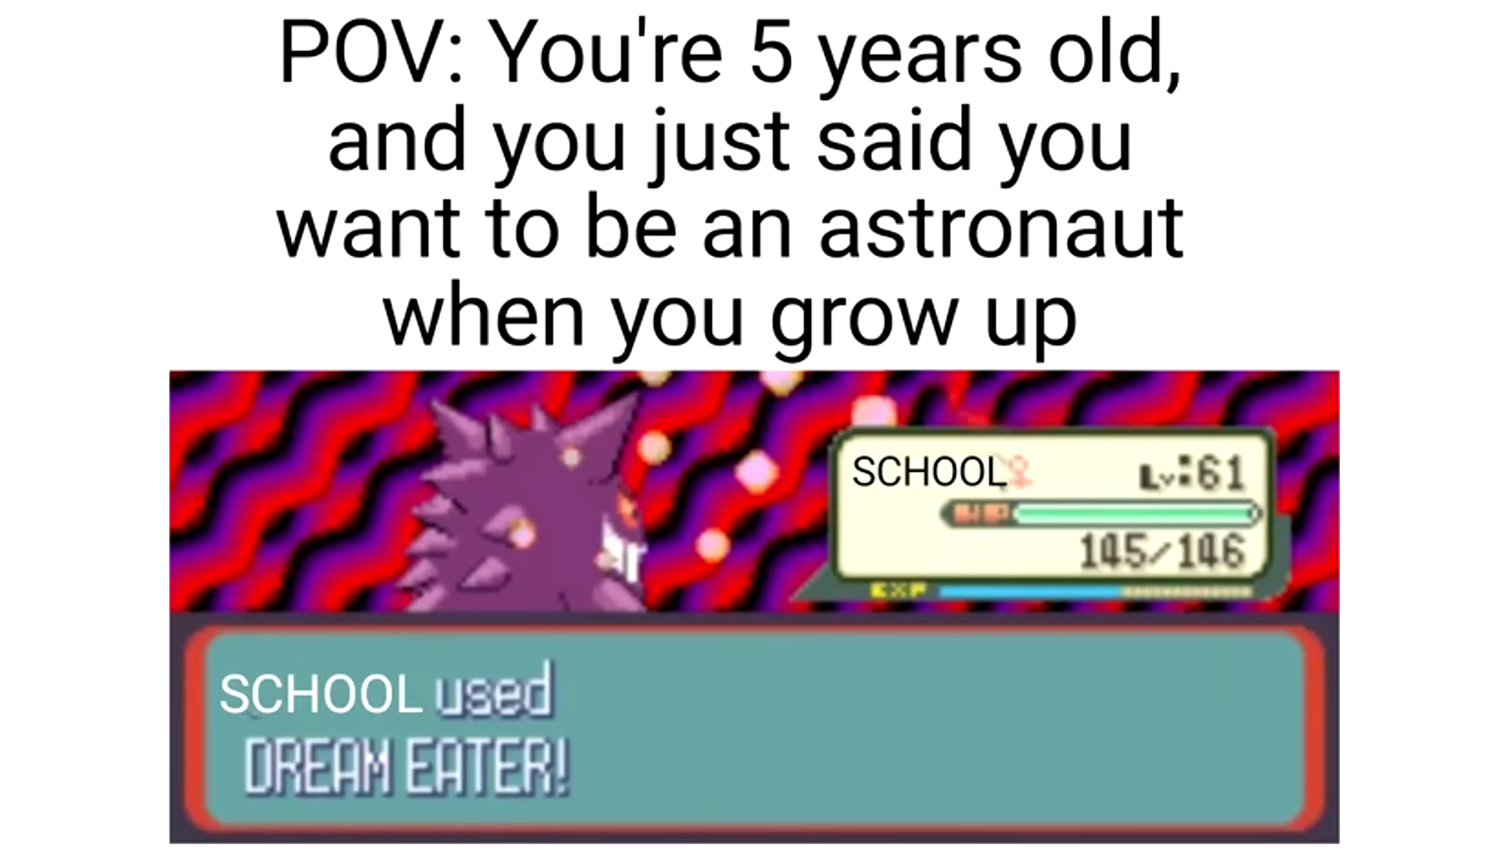
scroll(down, 3)
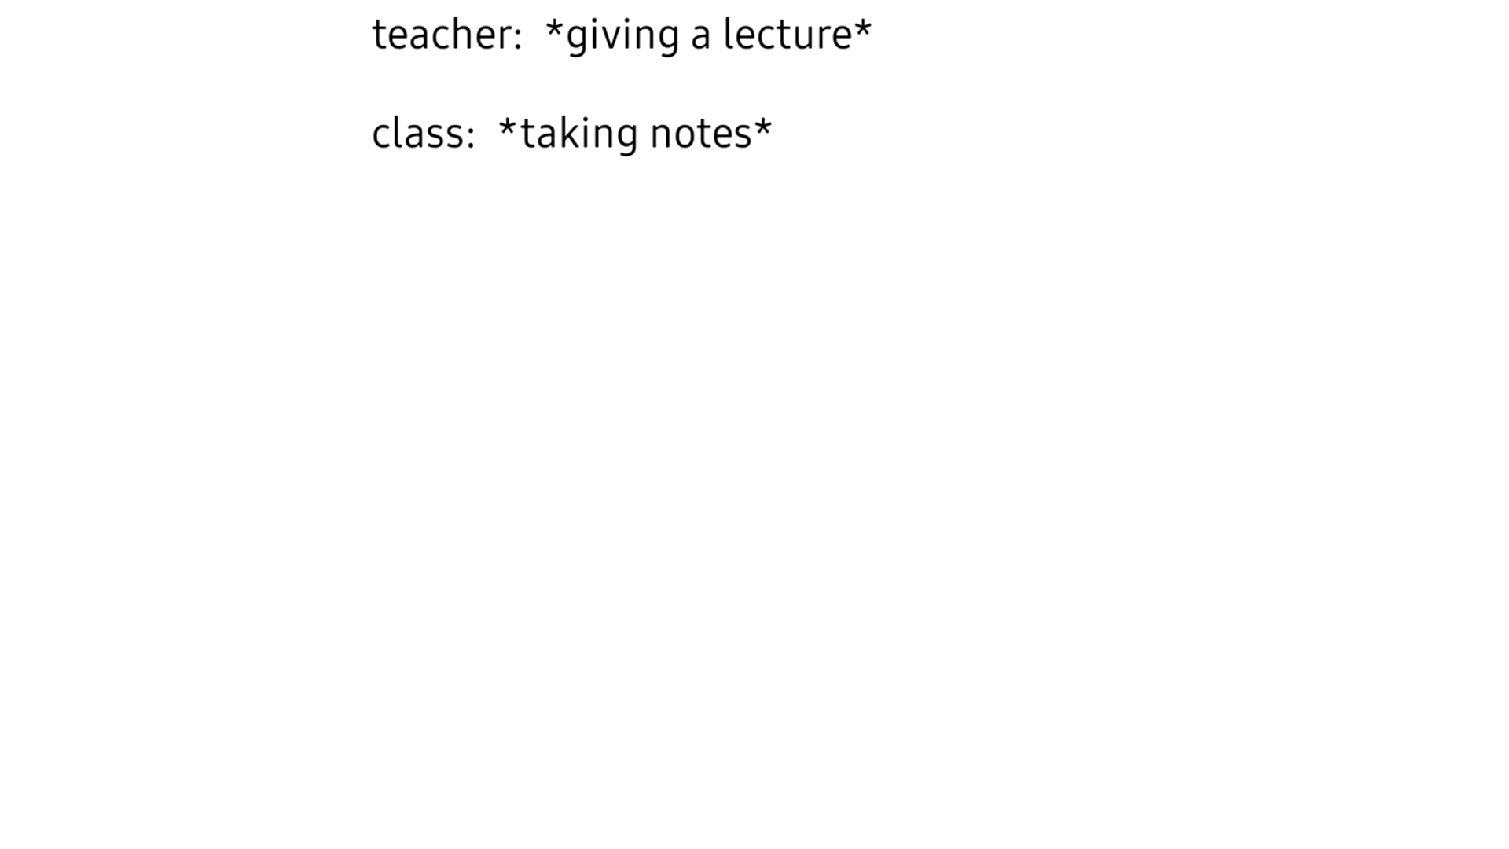